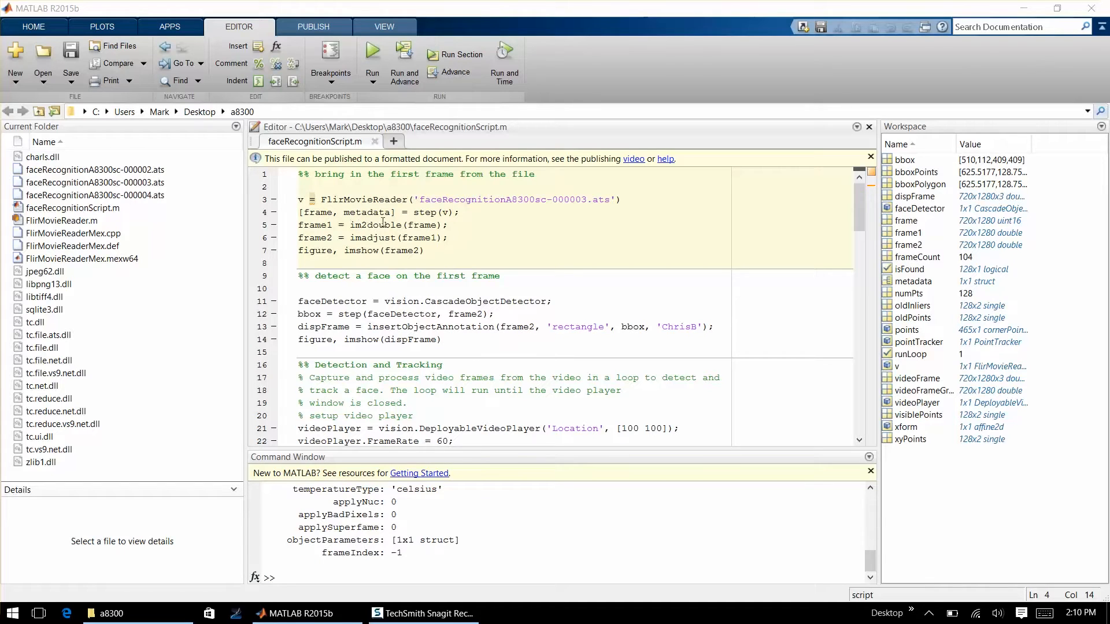
mouse_move(363, 201)
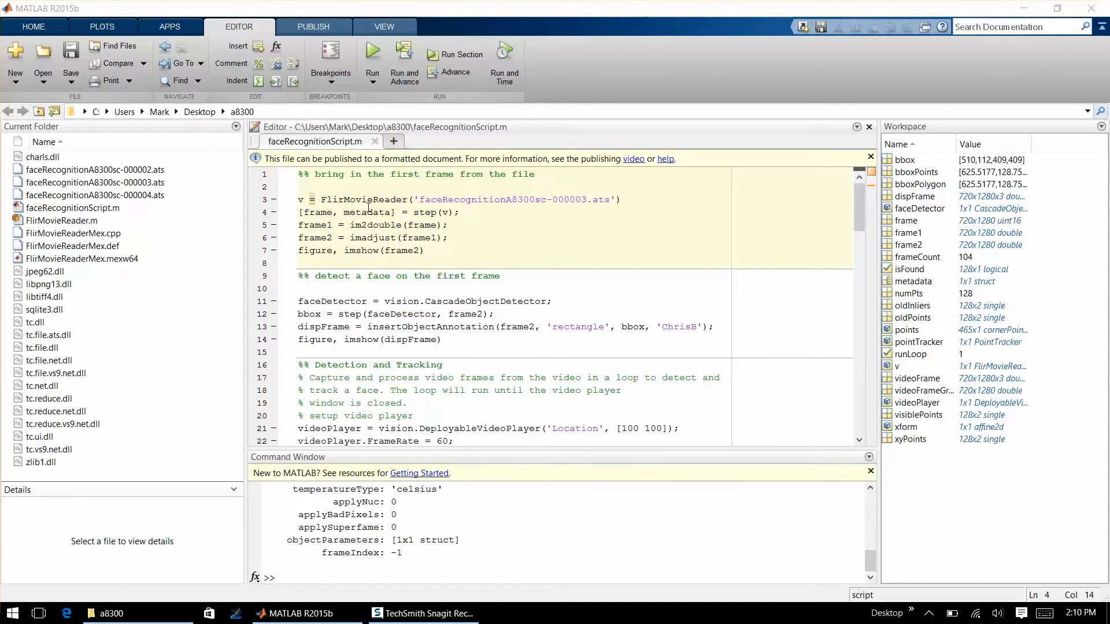
mouse_move(391, 224)
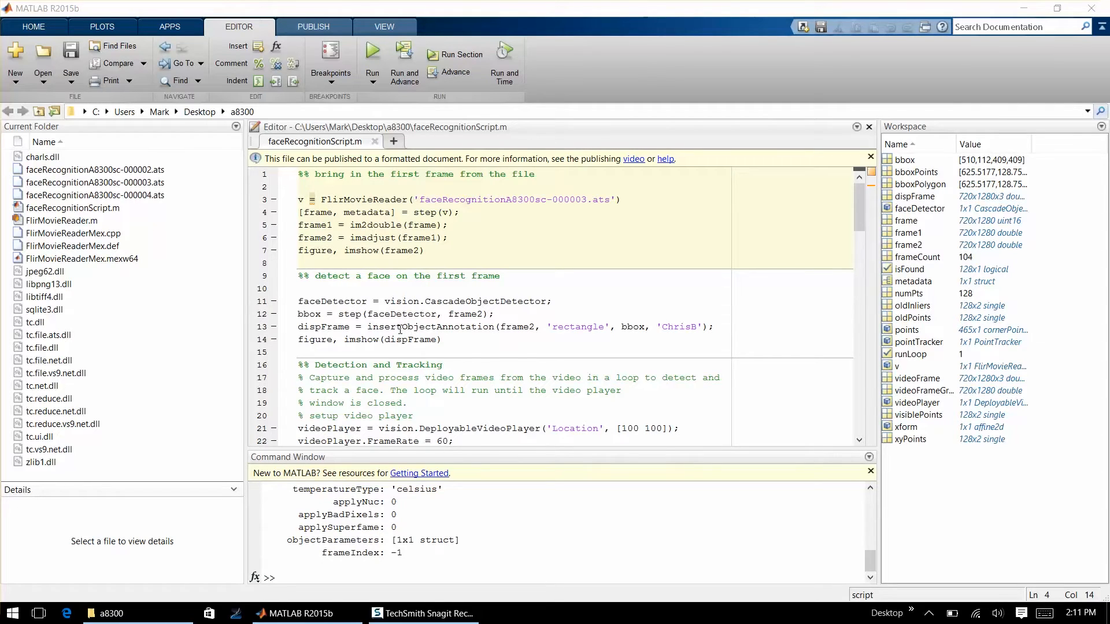
mouse_move(573, 333)
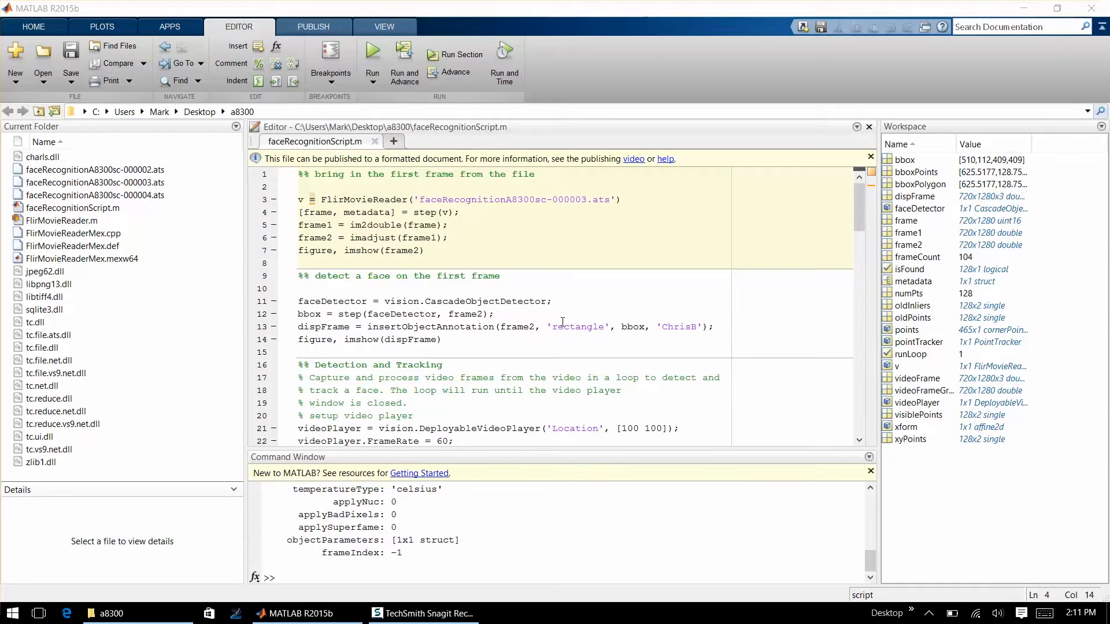
mouse_move(469, 315)
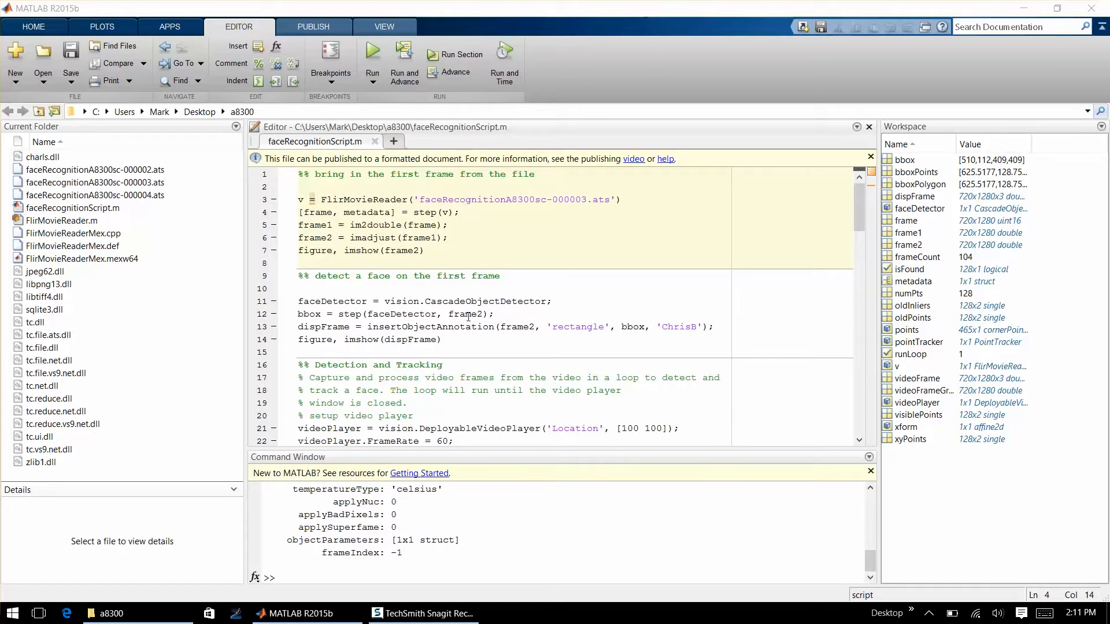
Step: Review faceRecognitionScript.m in the Editor by scrolling through its code
scroll("down", 3)
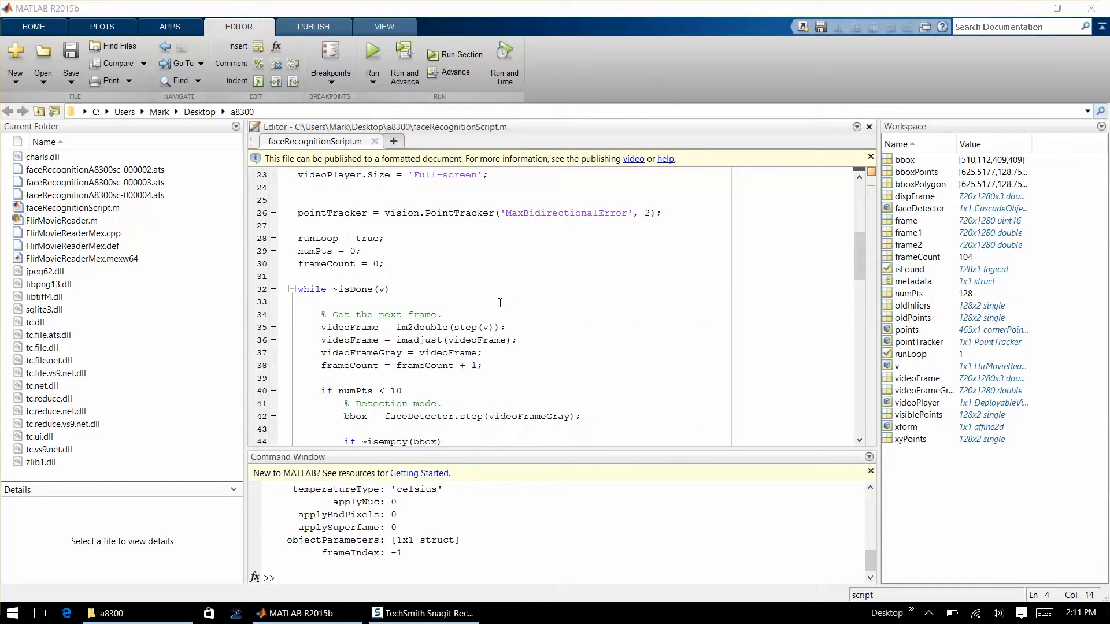
scroll("up", 3)
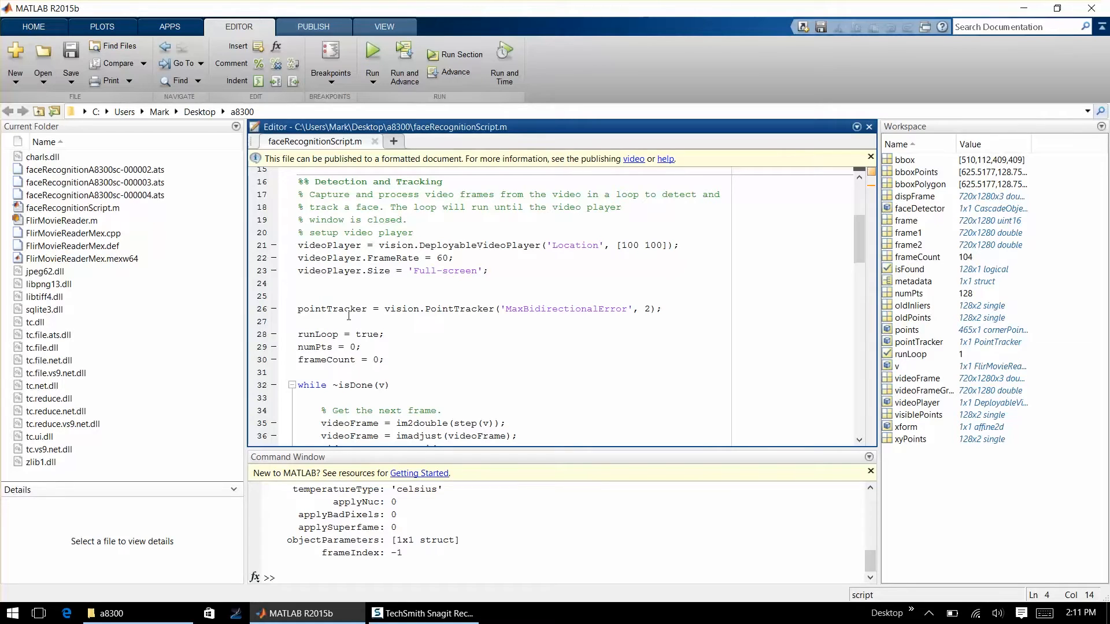
mouse_move(451, 319)
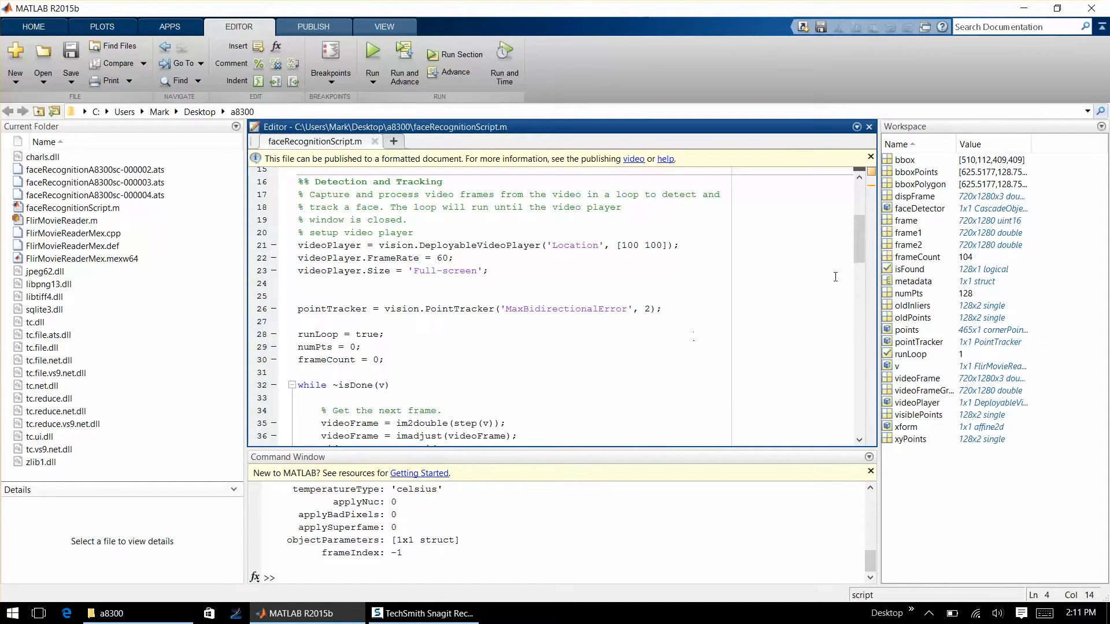
scroll("down", 3)
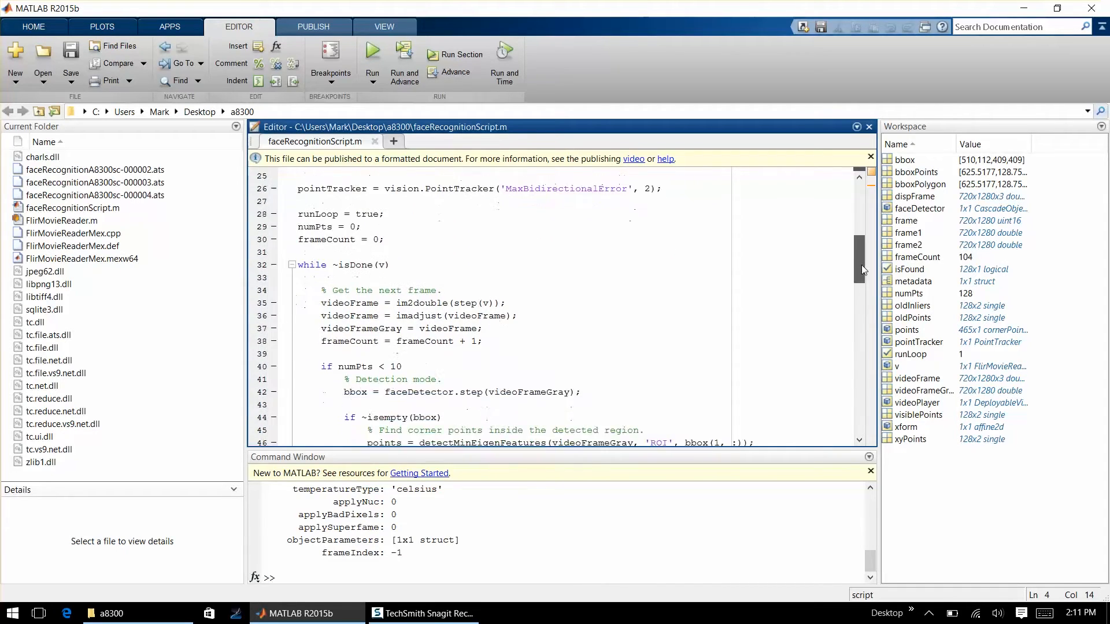
scroll("down", 3)
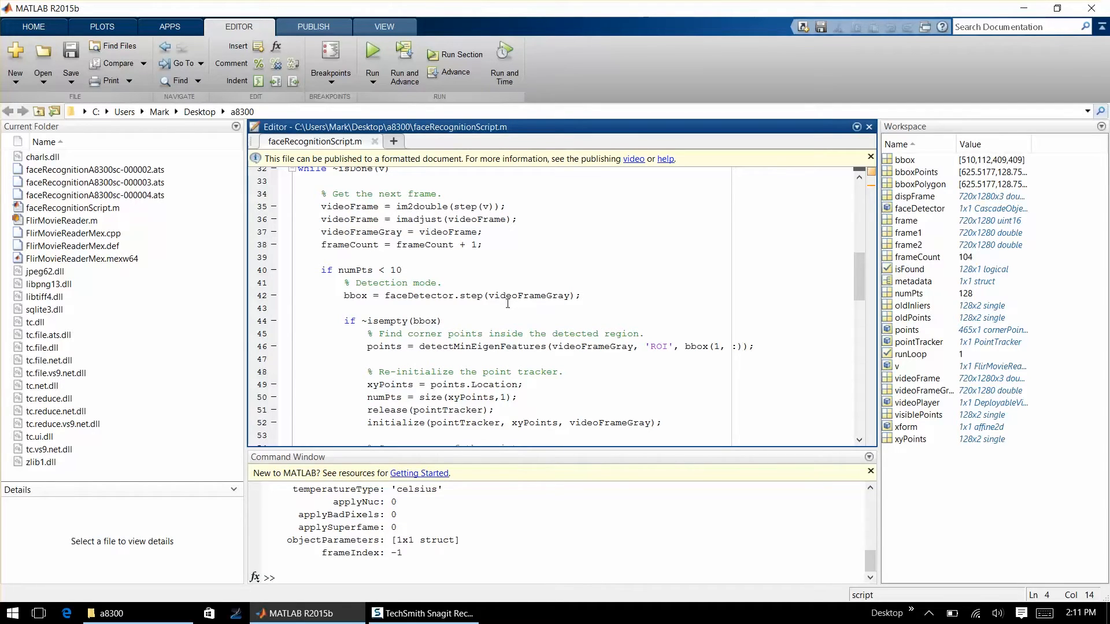
mouse_move(509, 298)
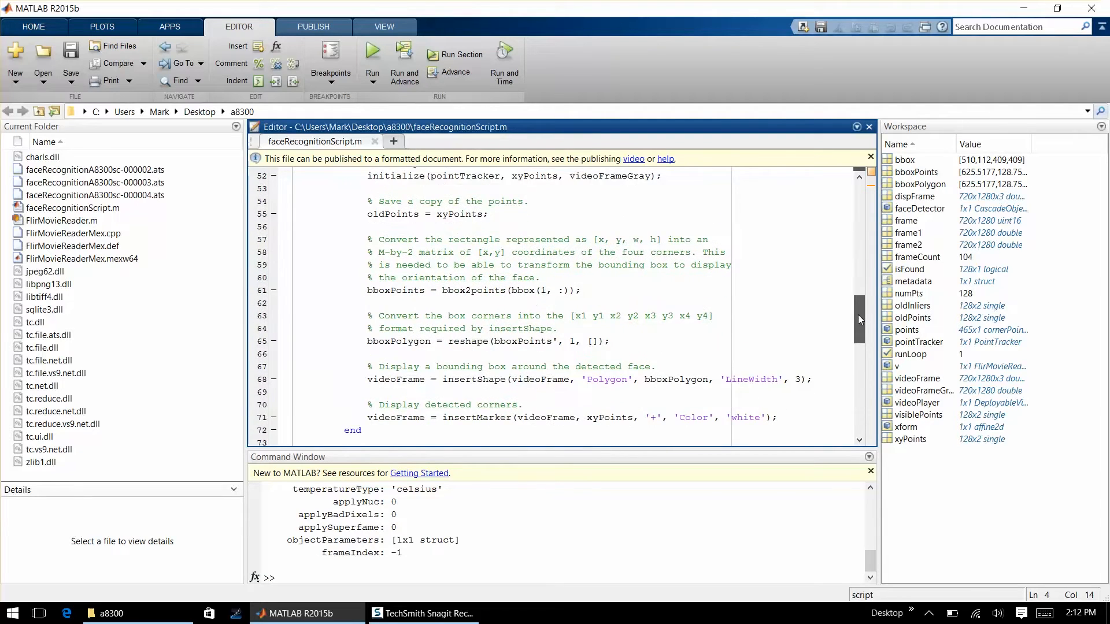
scroll("down", 3)
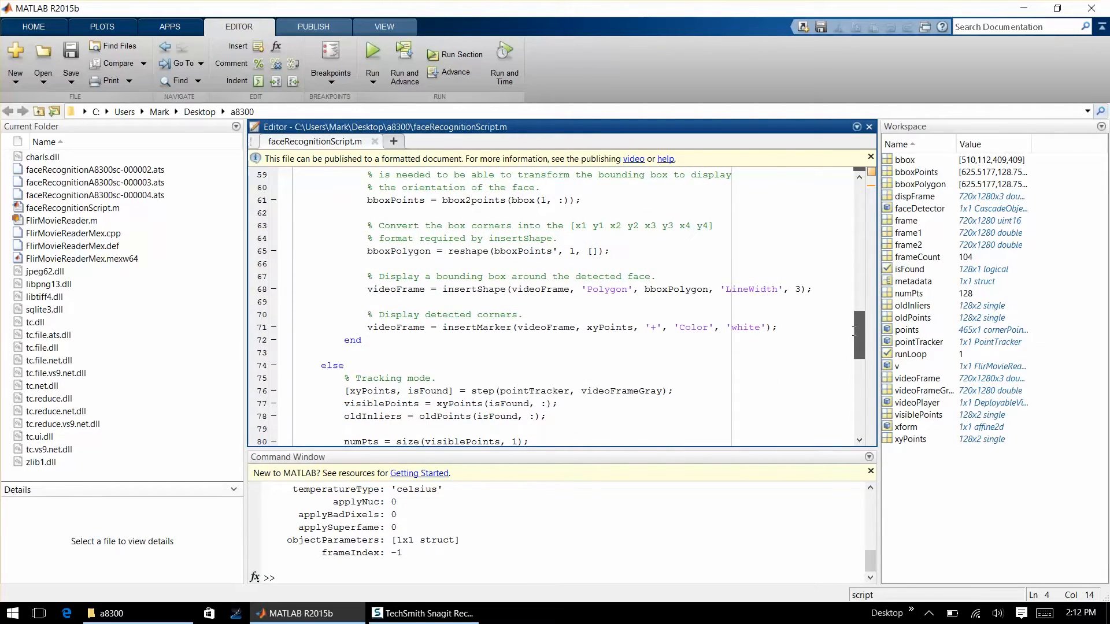
scroll("down", 3)
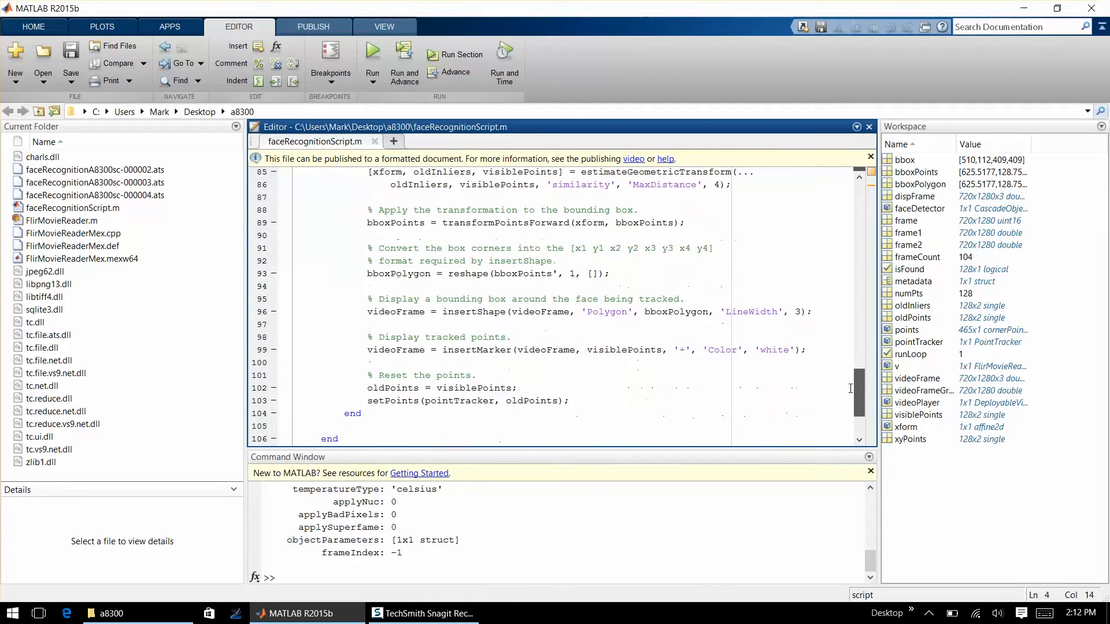
scroll("down", 3)
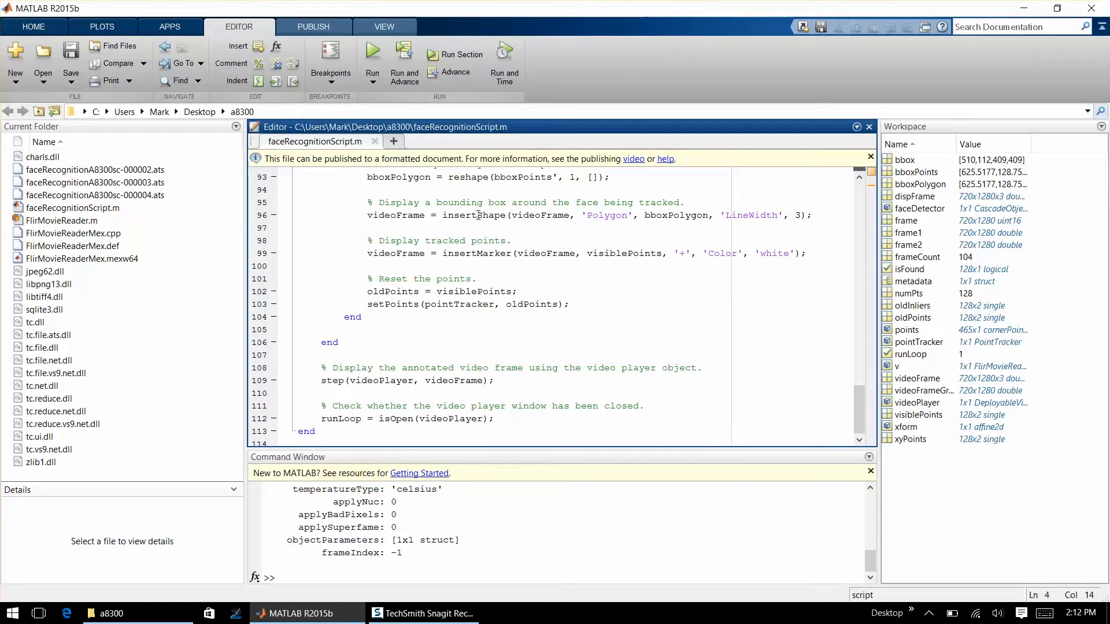
Step: Run the script and bring the Deployable Video Player showing the tracked thermal face into view
left_click(372, 52)
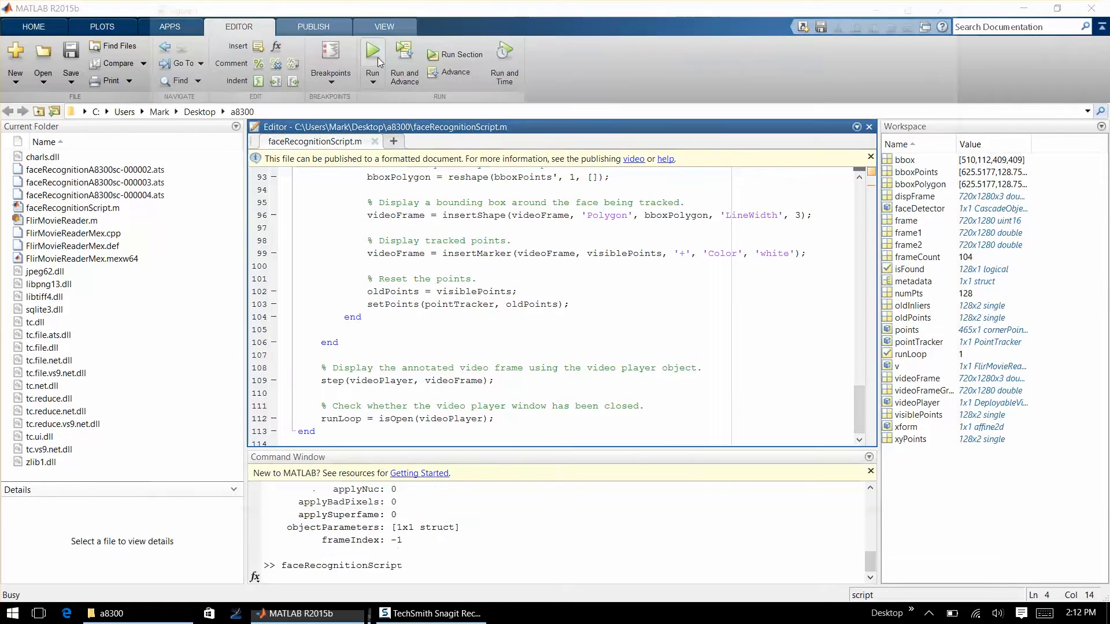
left_click(371, 48)
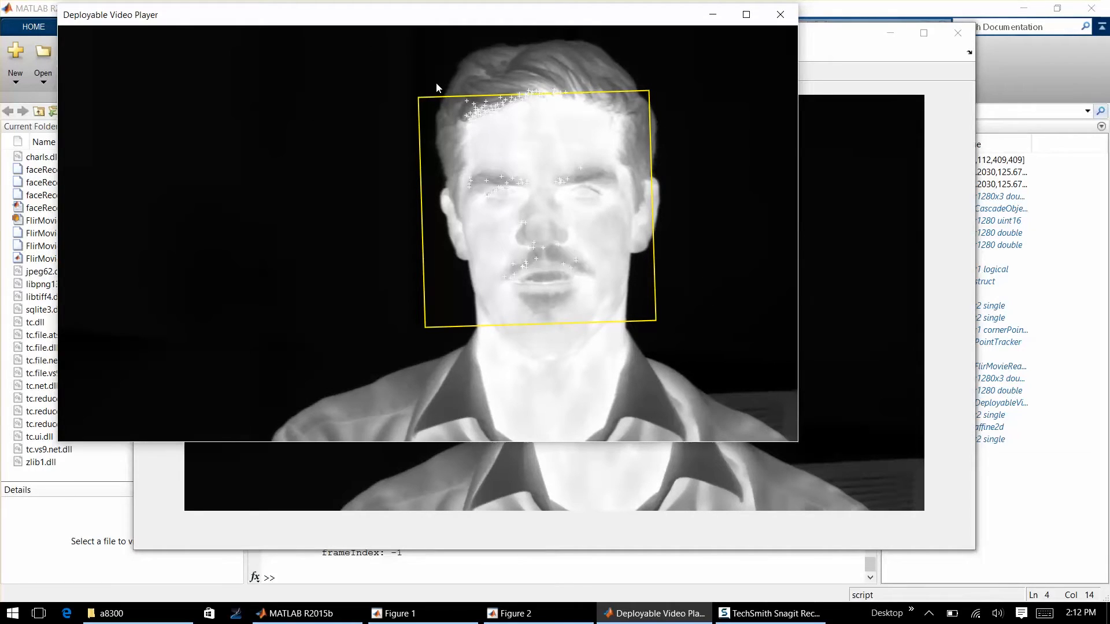
left_click_drag(110, 14, 386, 149)
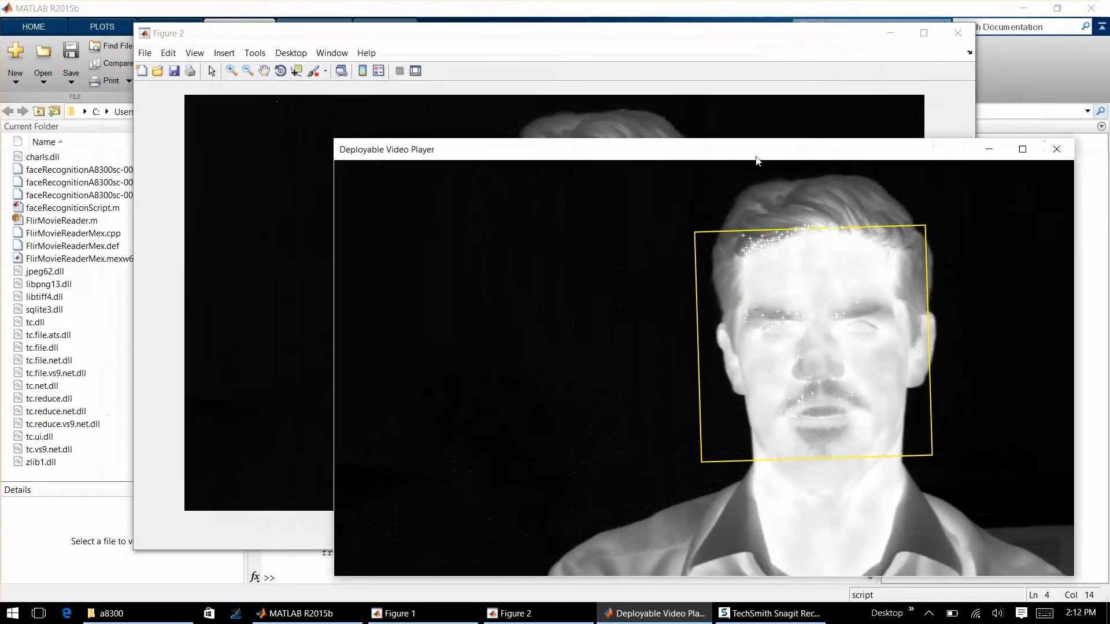